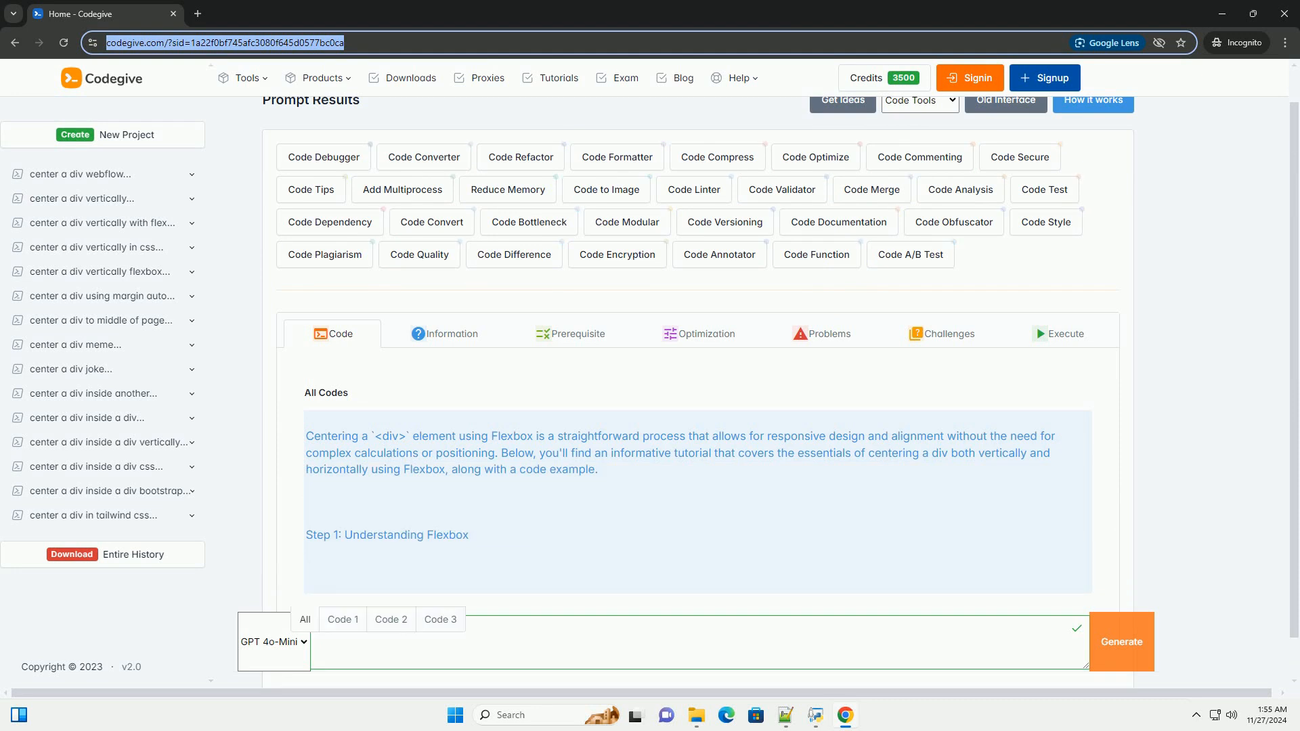
scroll(down, 3)
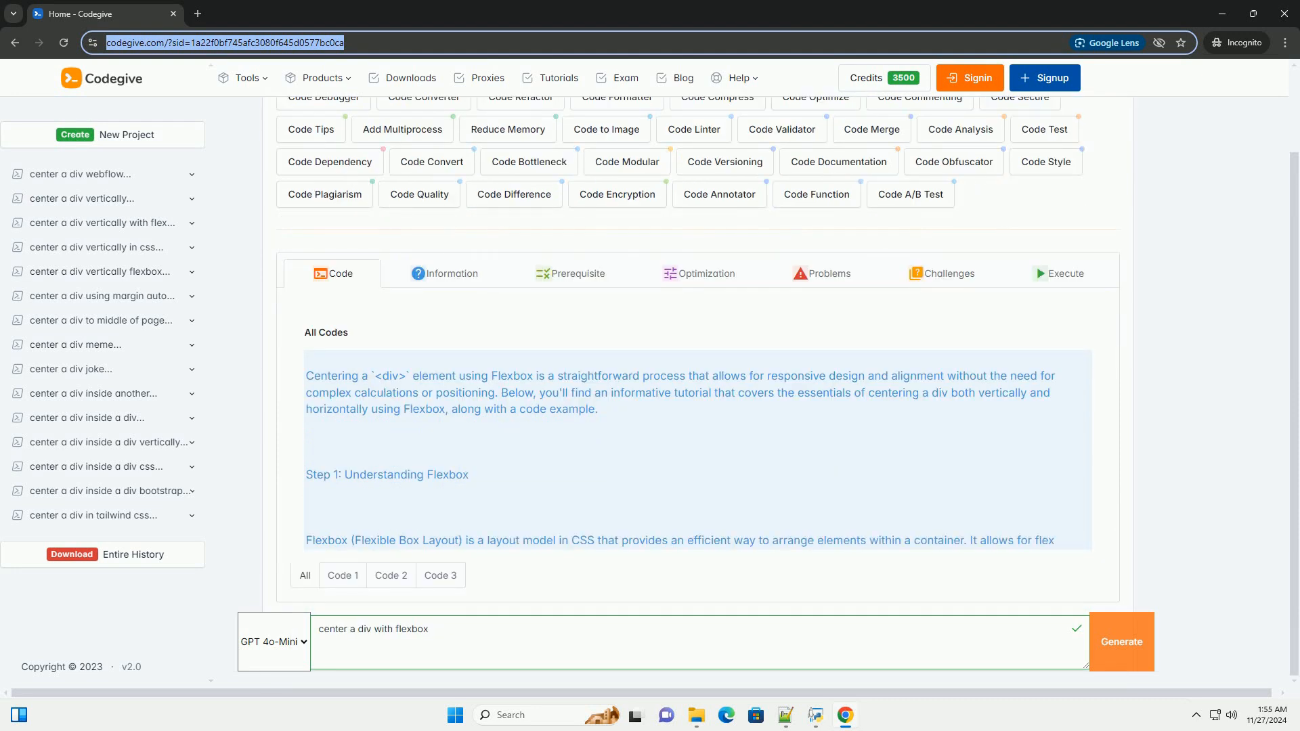
scroll(down, 3)
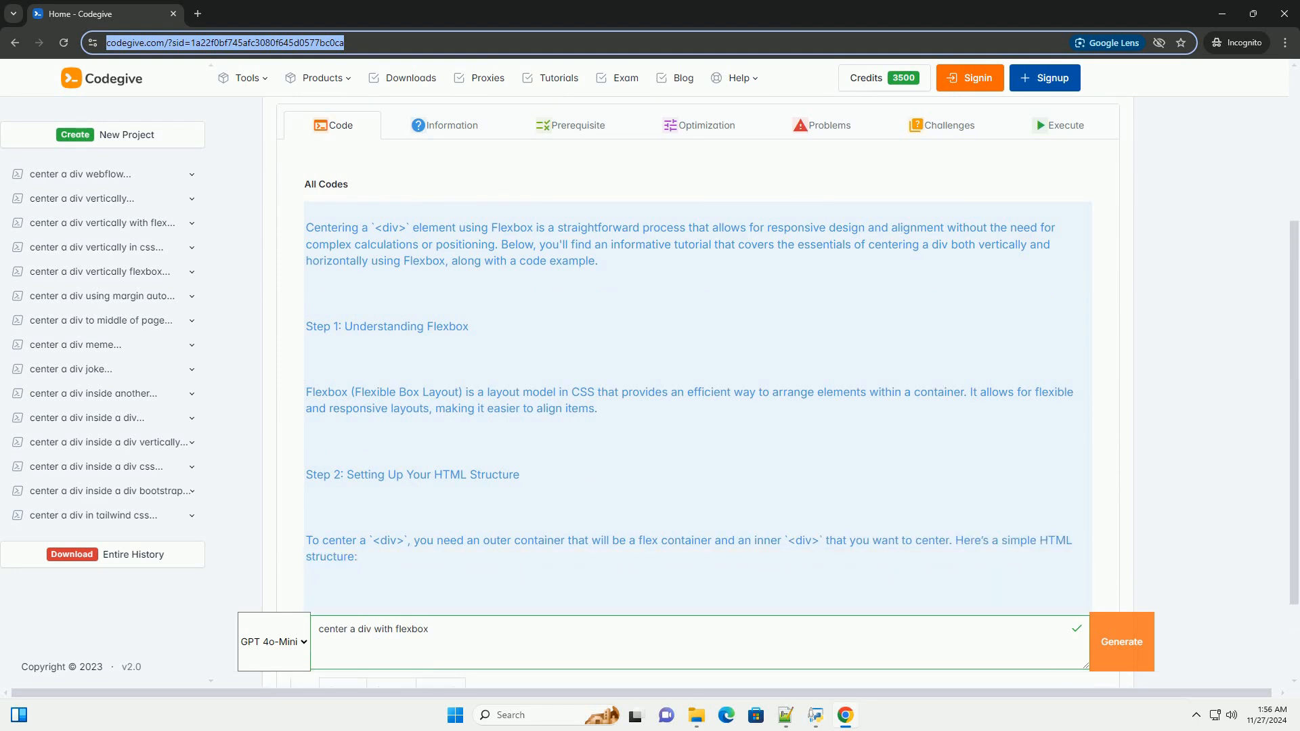
scroll(down, 3)
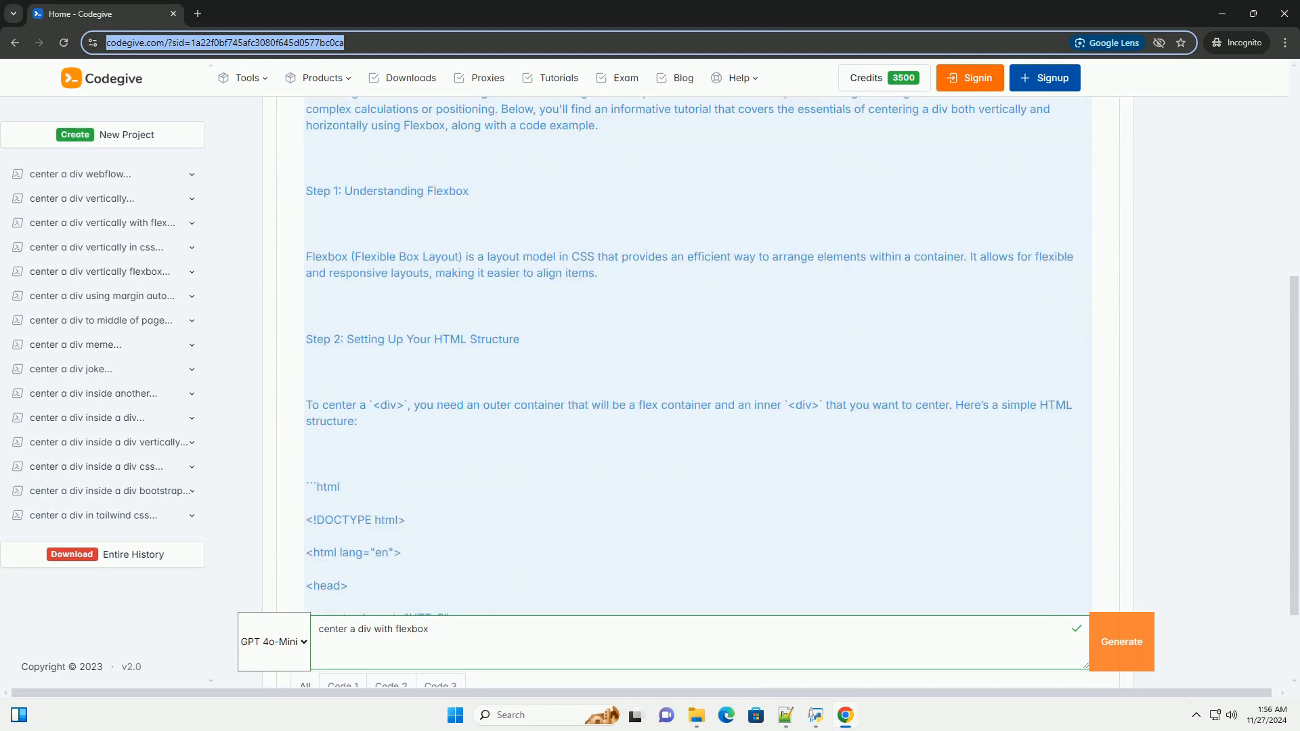
scroll(down, 3)
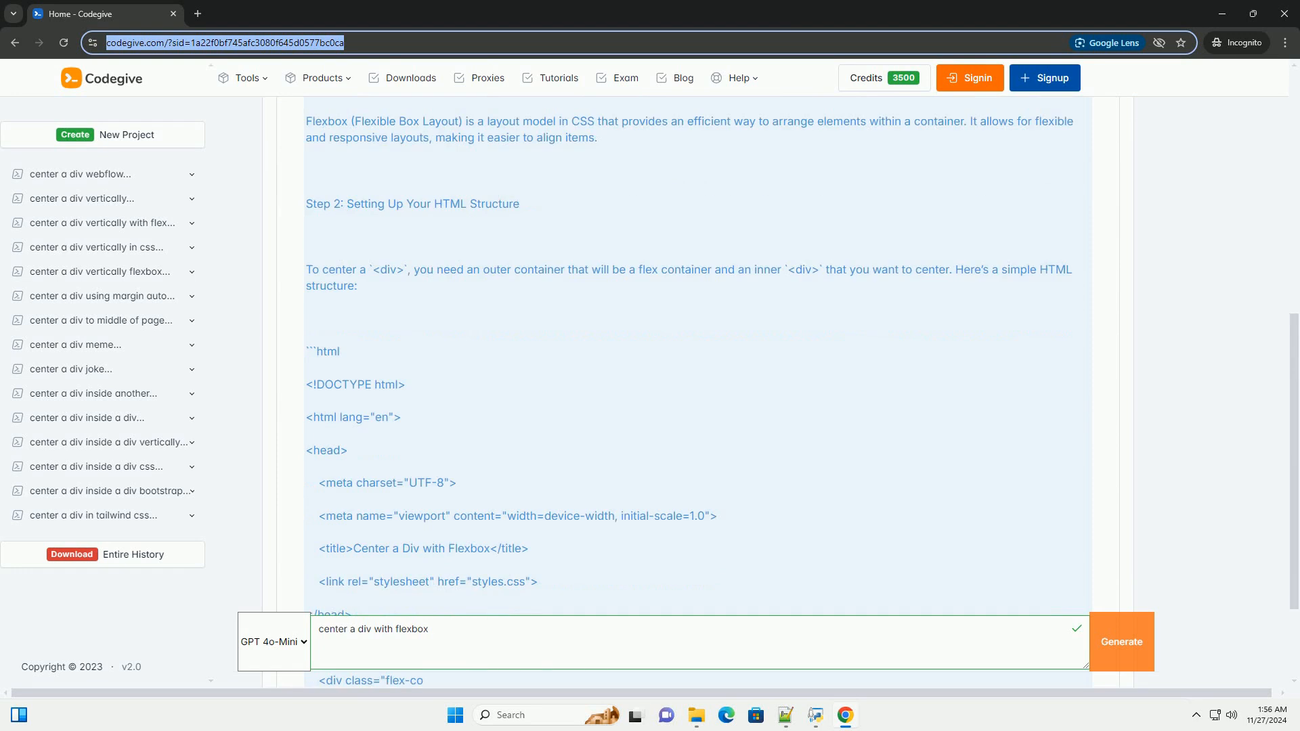
scroll(down, 3)
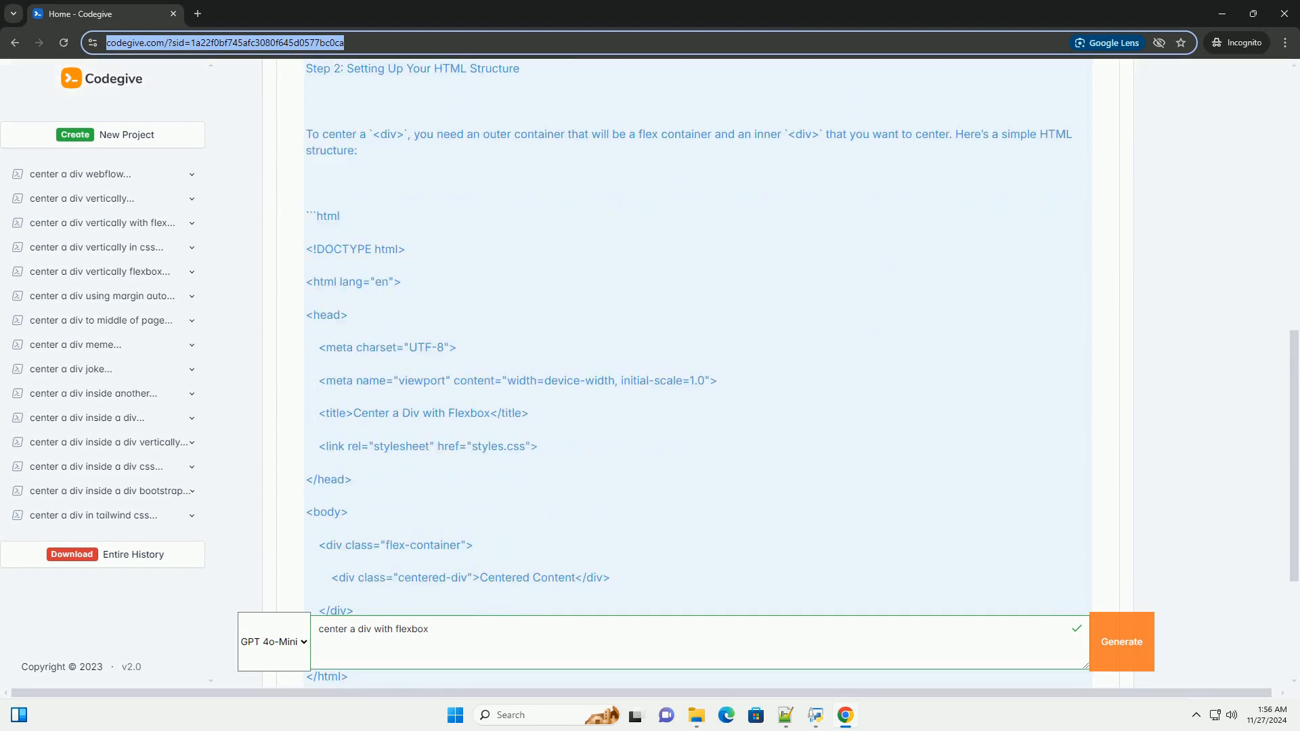
scroll(down, 3)
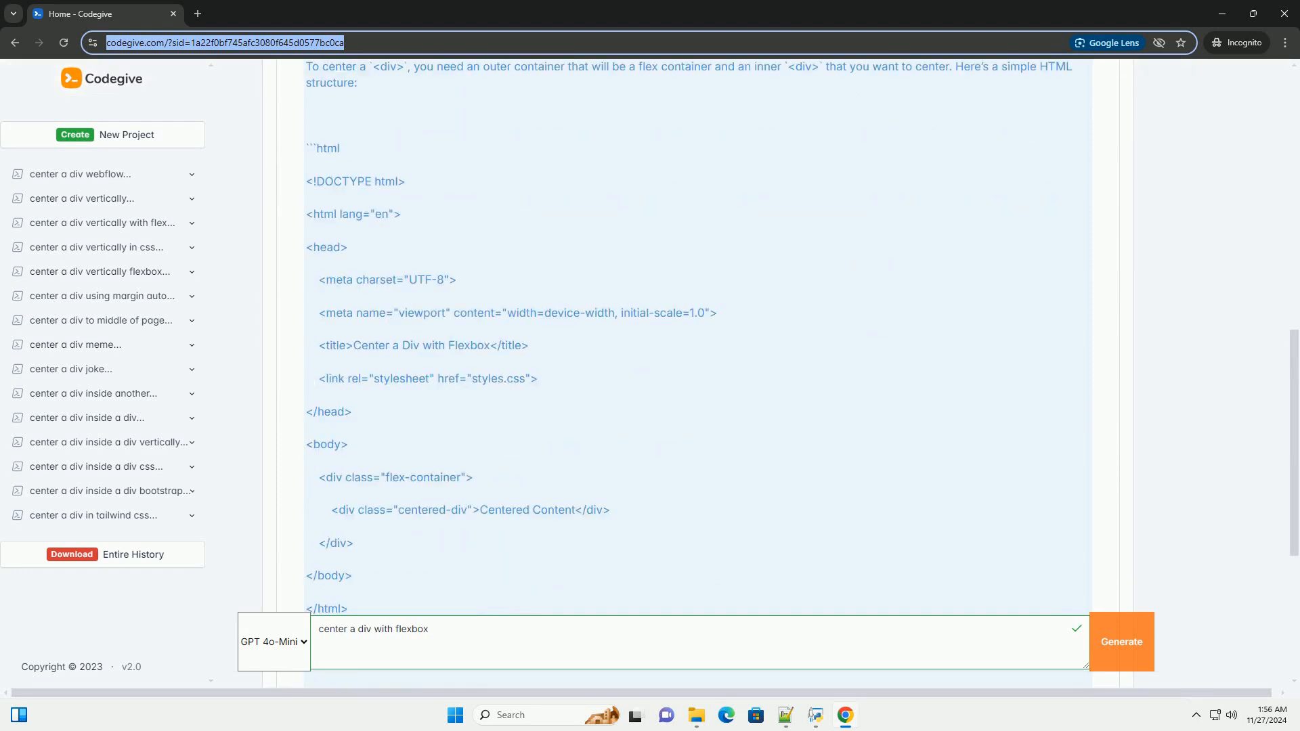
scroll(down, 3)
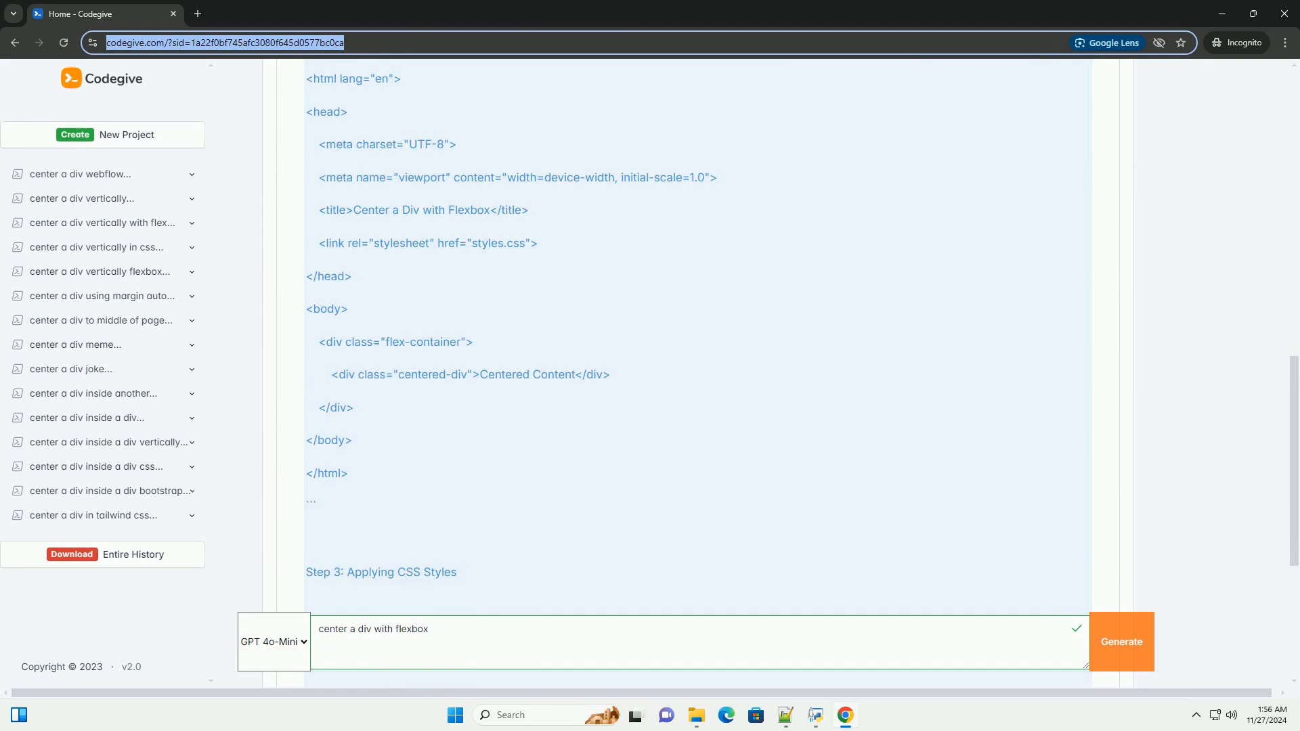
scroll(down, 3)
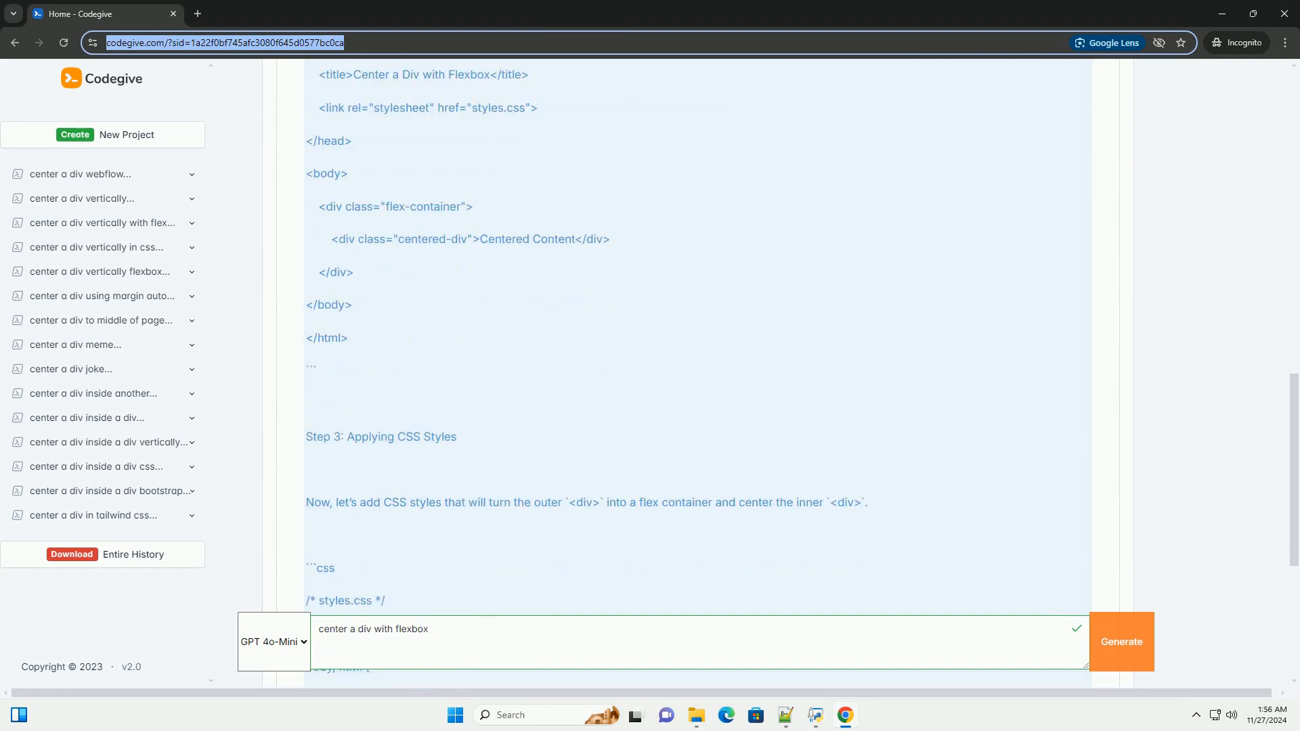
scroll(down, 3)
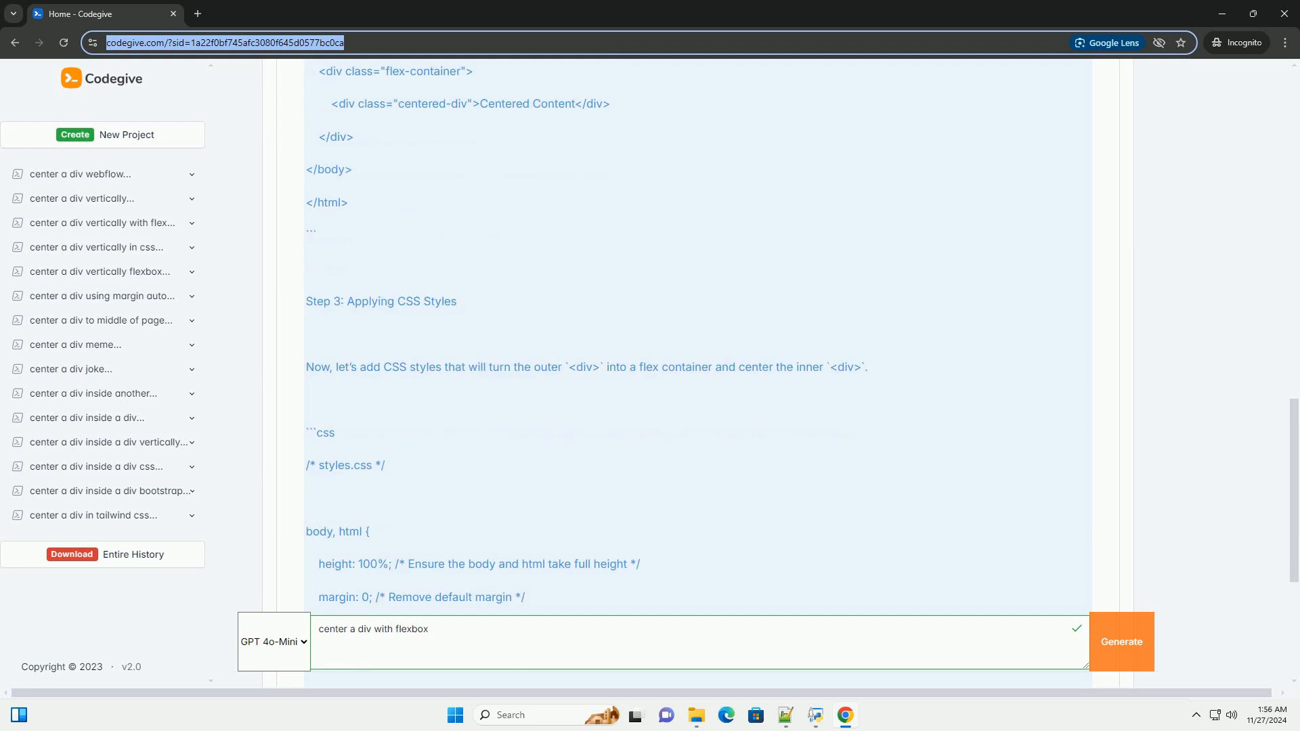
scroll(down, 3)
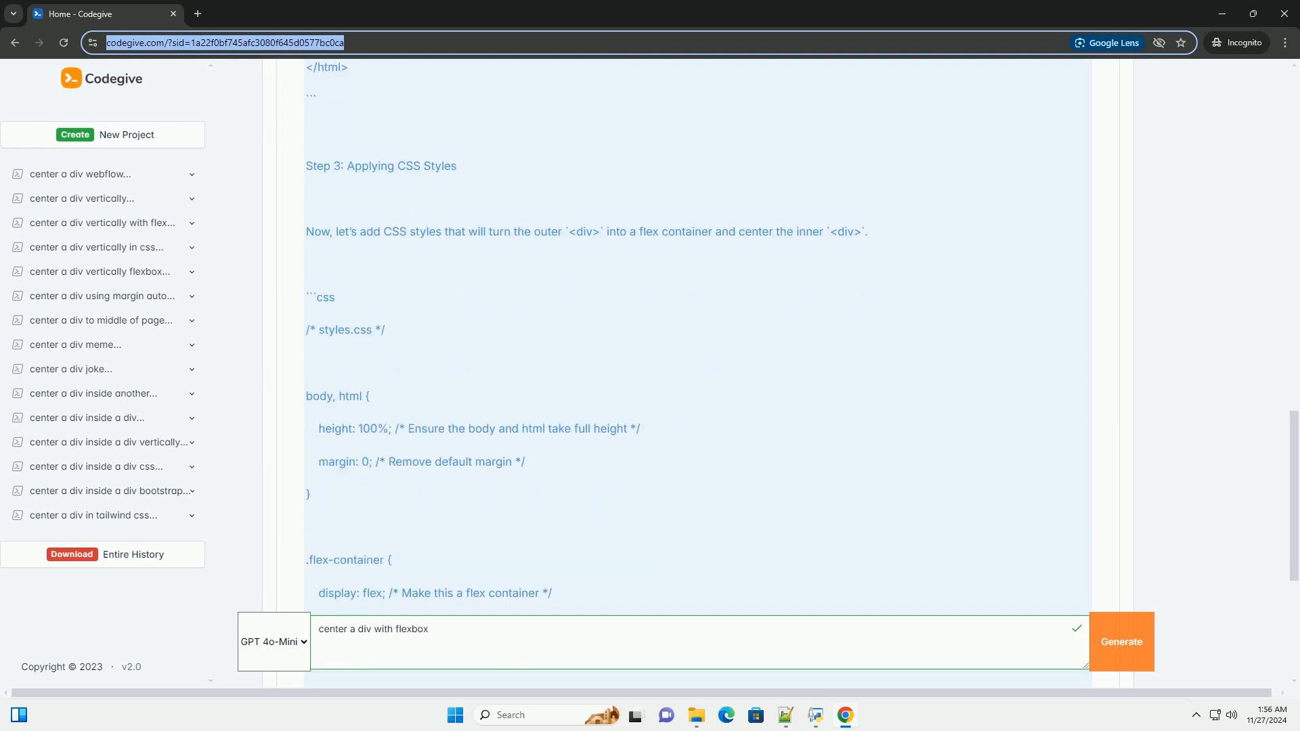
scroll(down, 3)
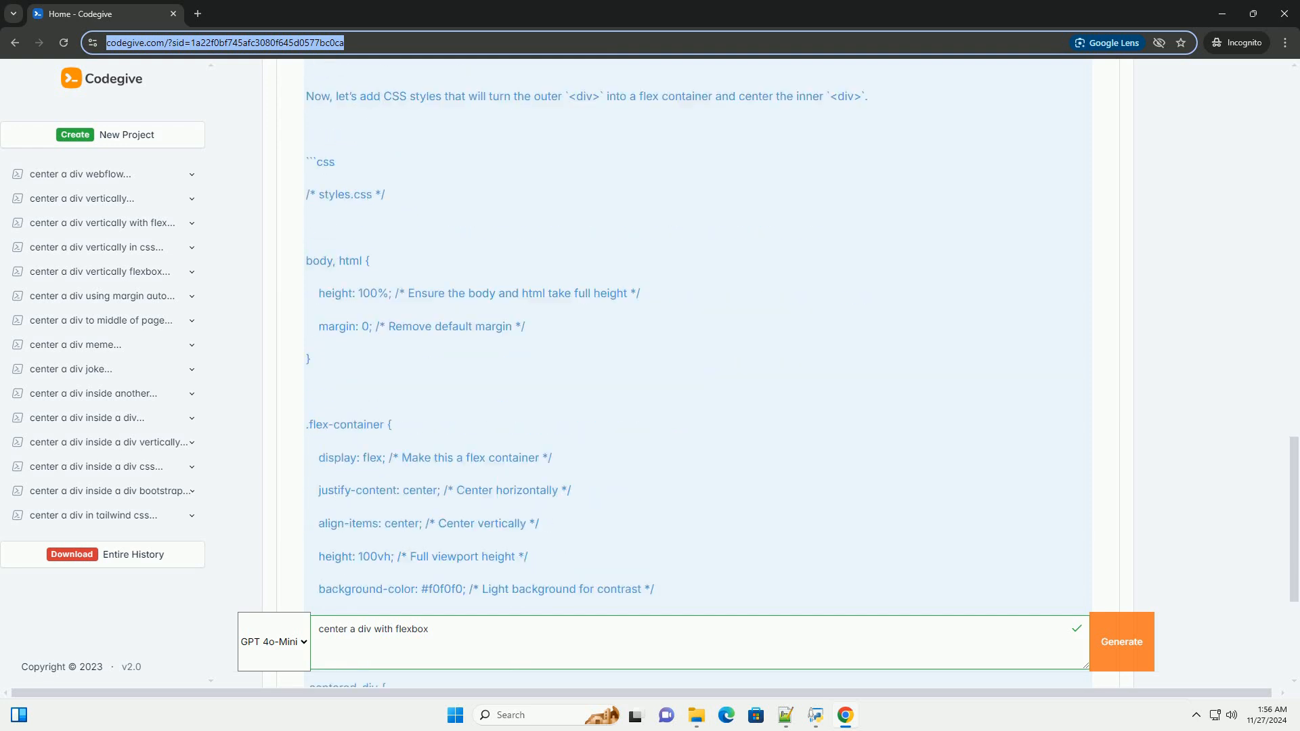
scroll(down, 3)
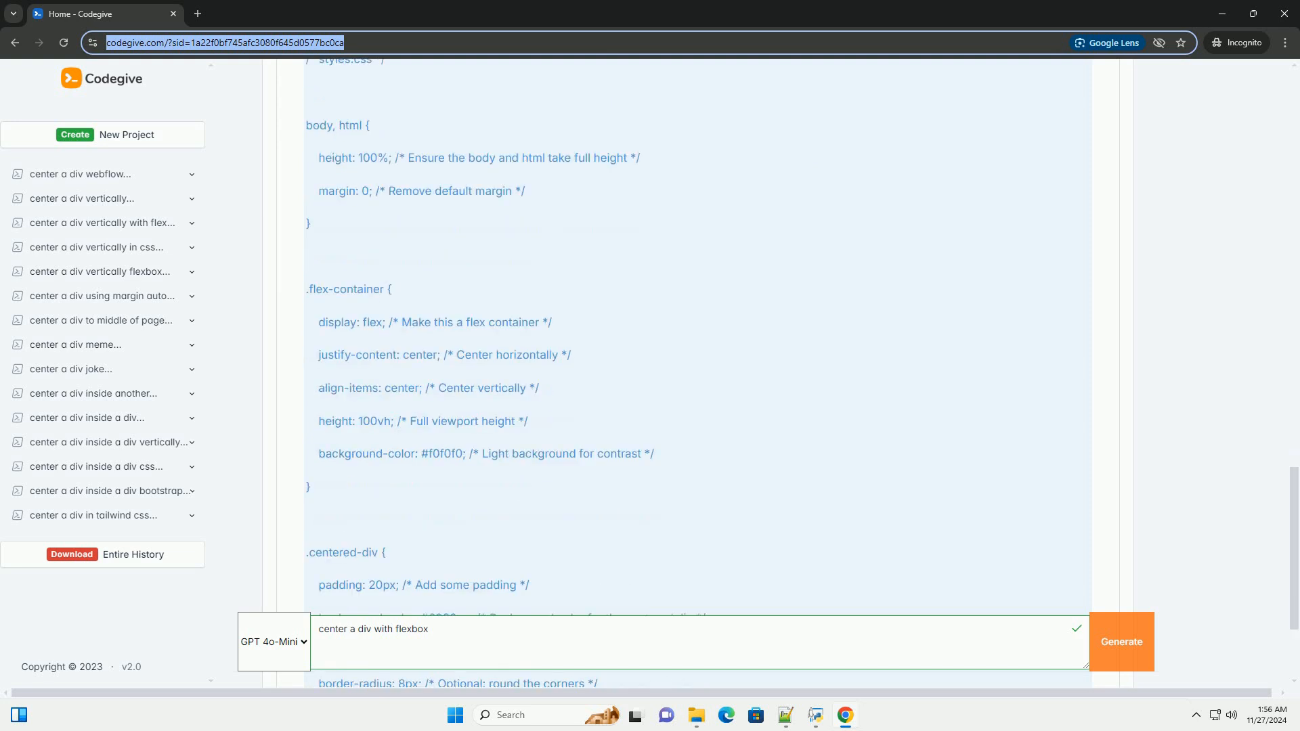
scroll(down, 3)
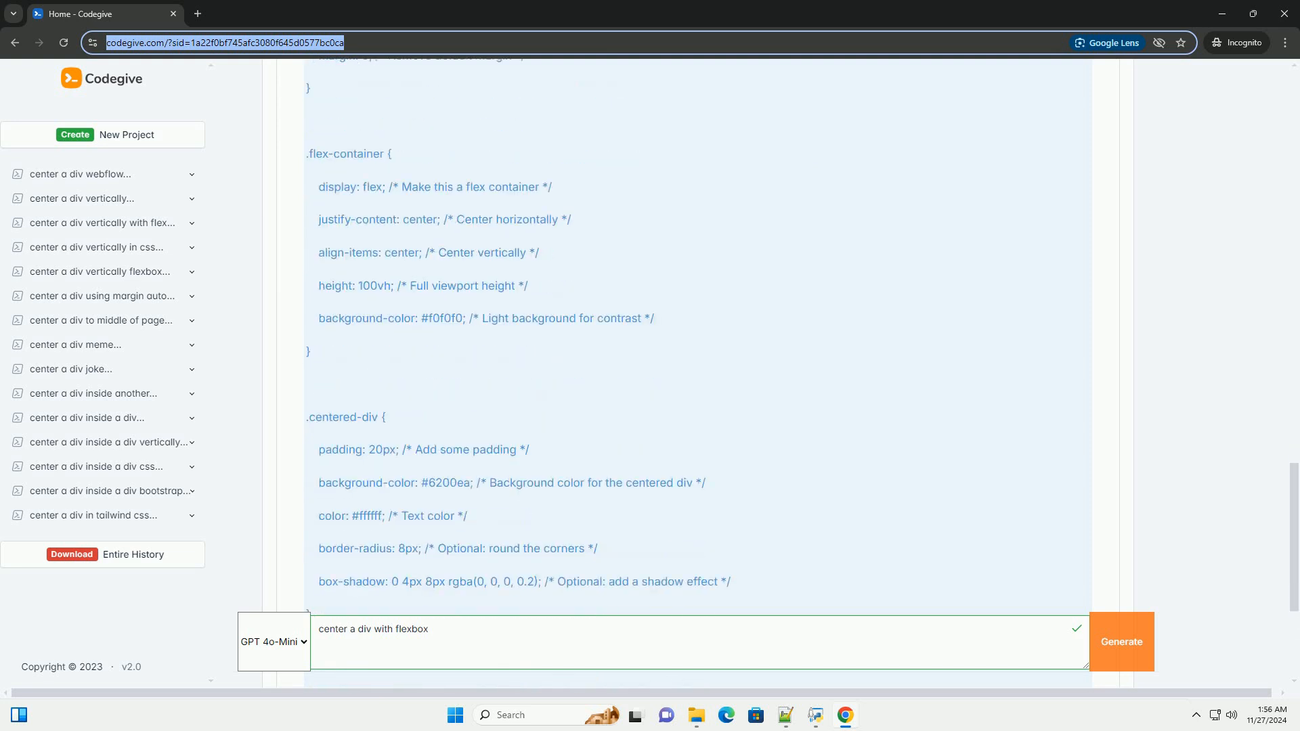
scroll(down, 3)
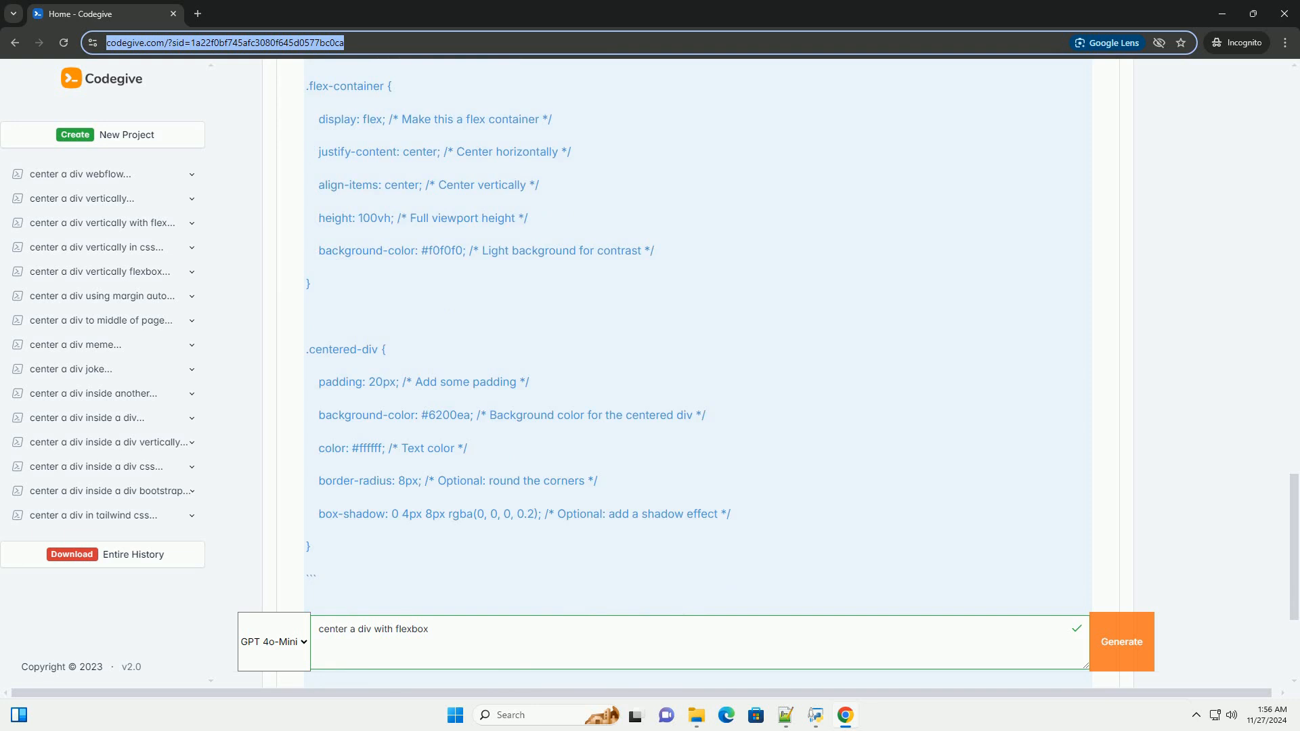
scroll(down, 3)
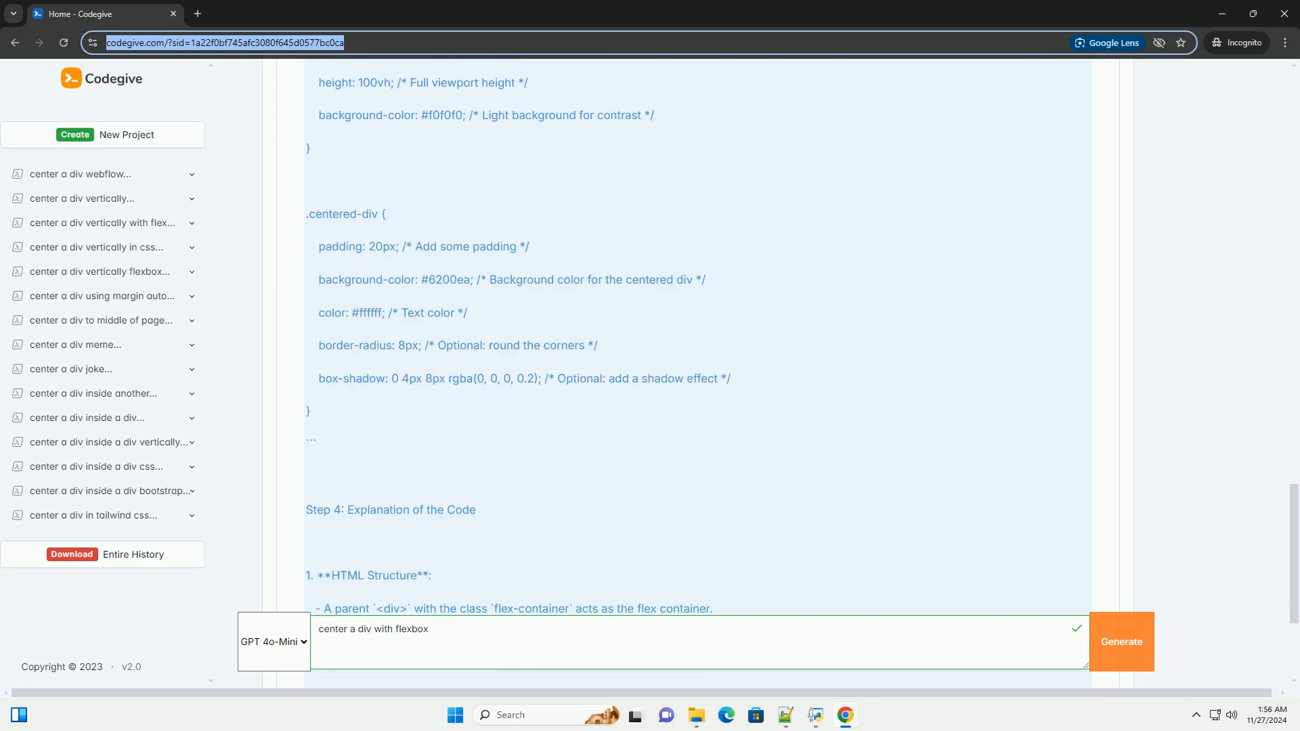
scroll(down, 3)
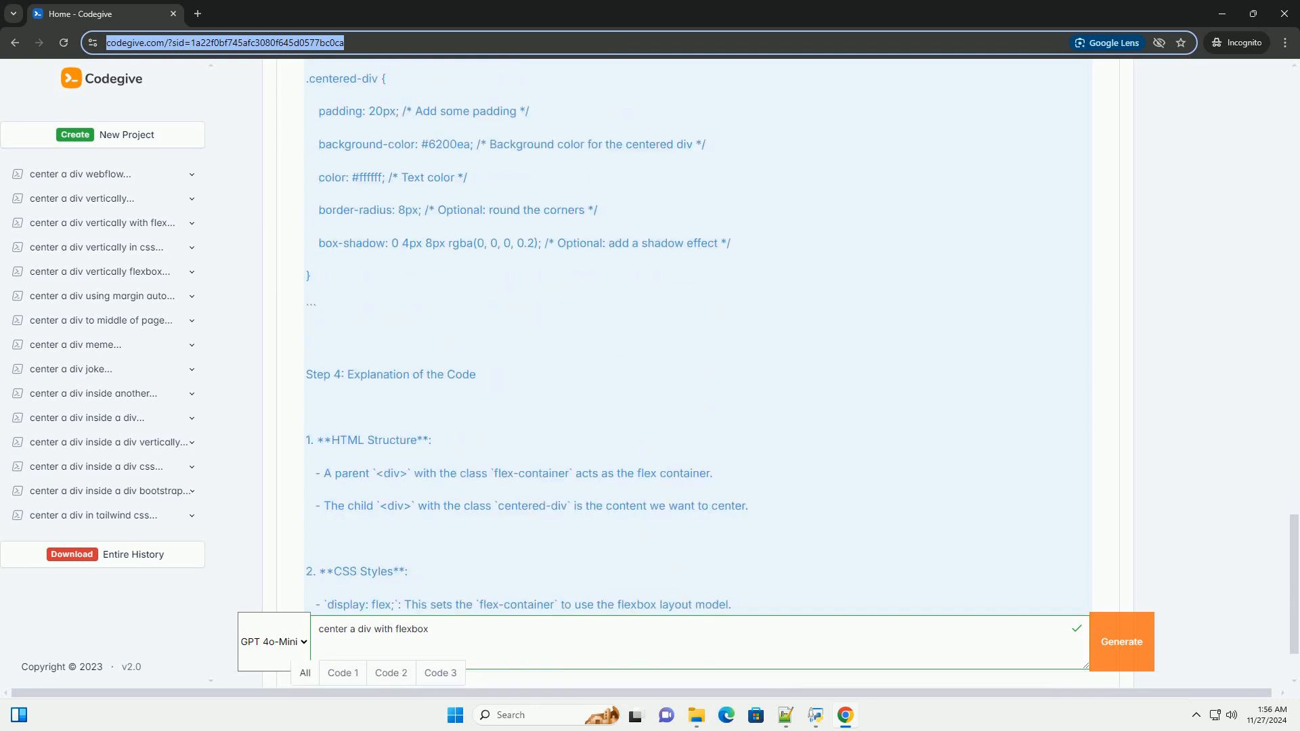
scroll(down, 3)
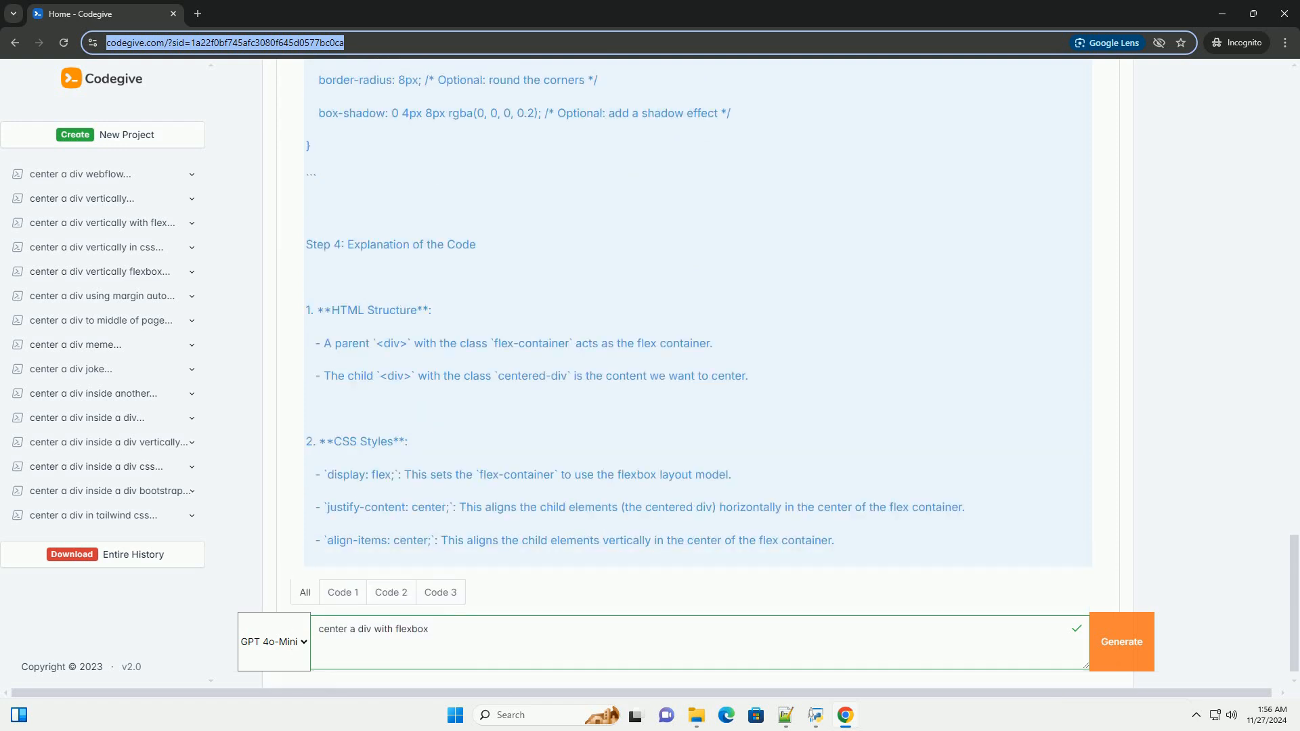
scroll(down, 3)
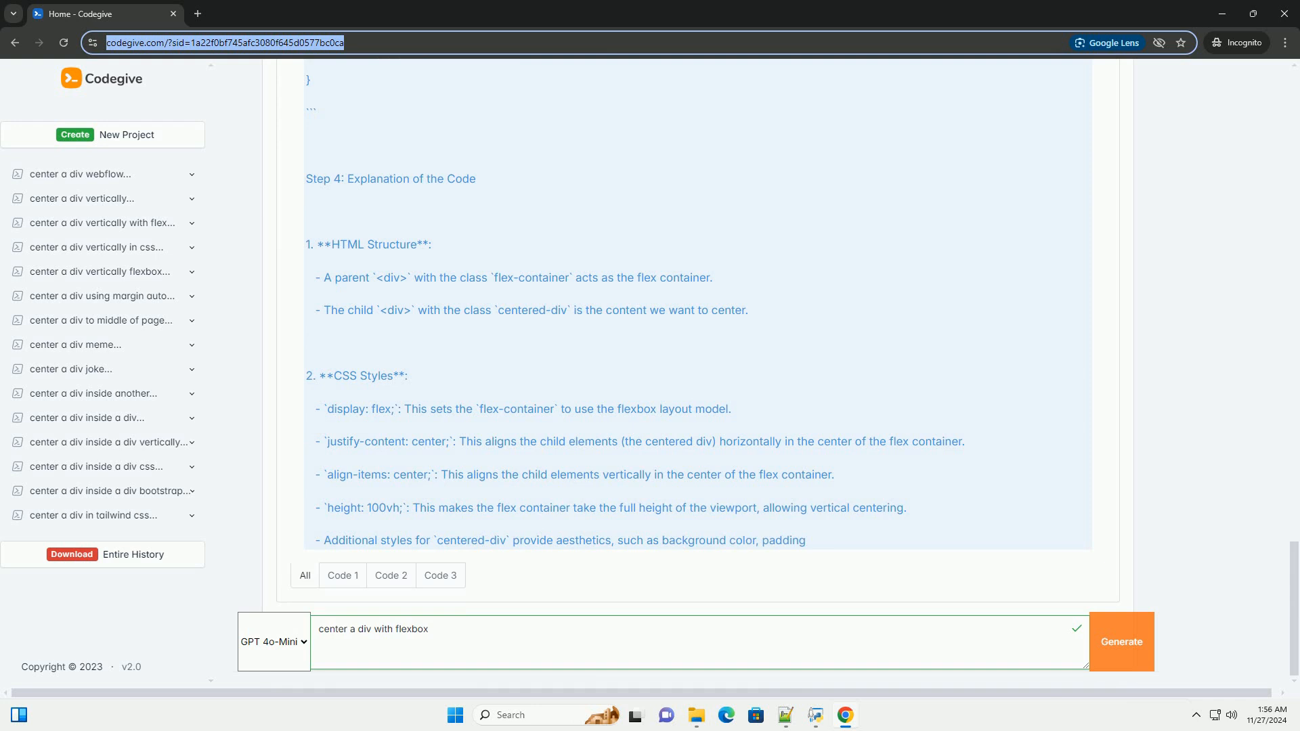
scroll(down, 3)
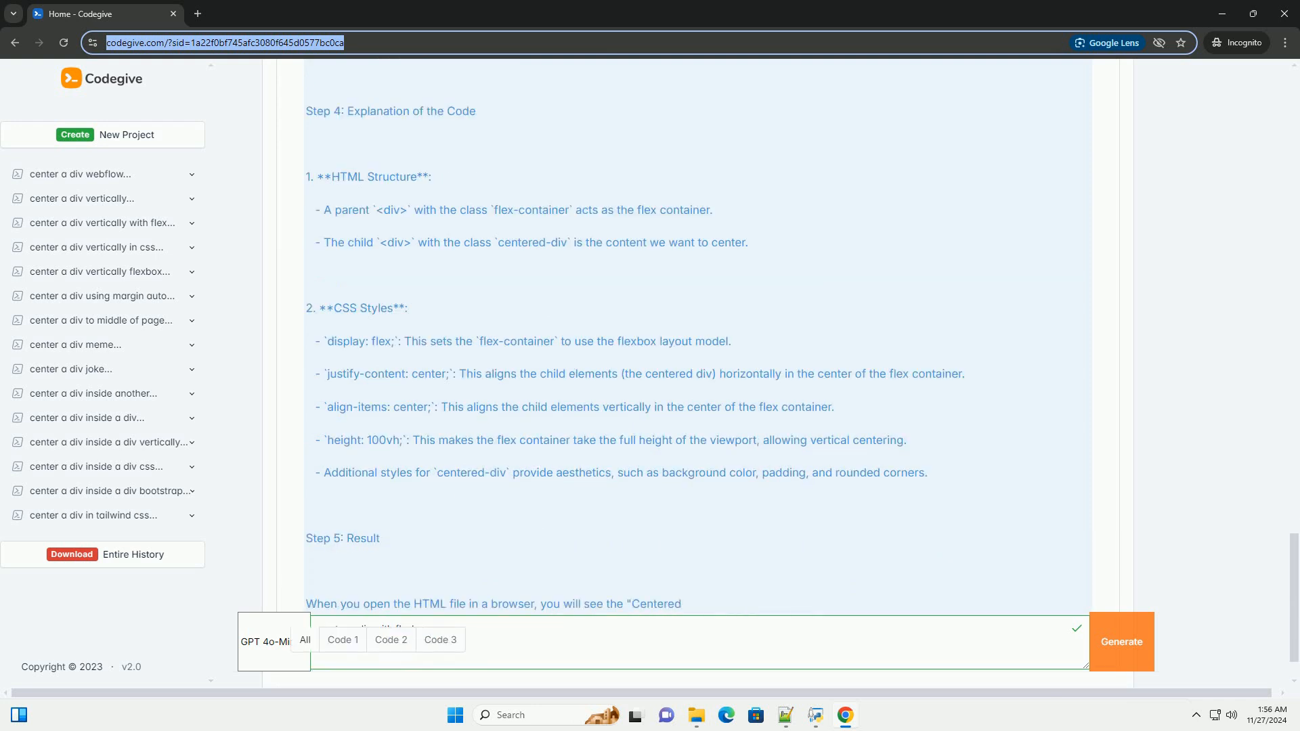
scroll(down, 3)
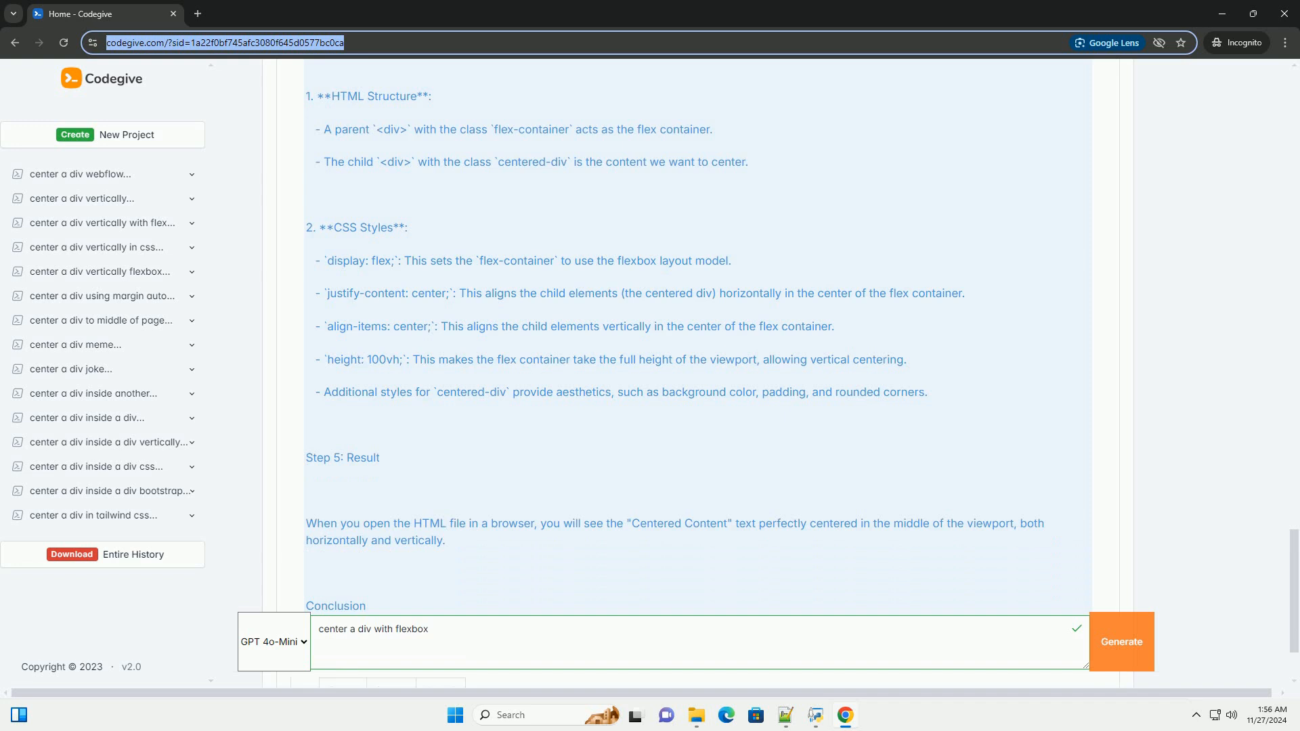
scroll(down, 3)
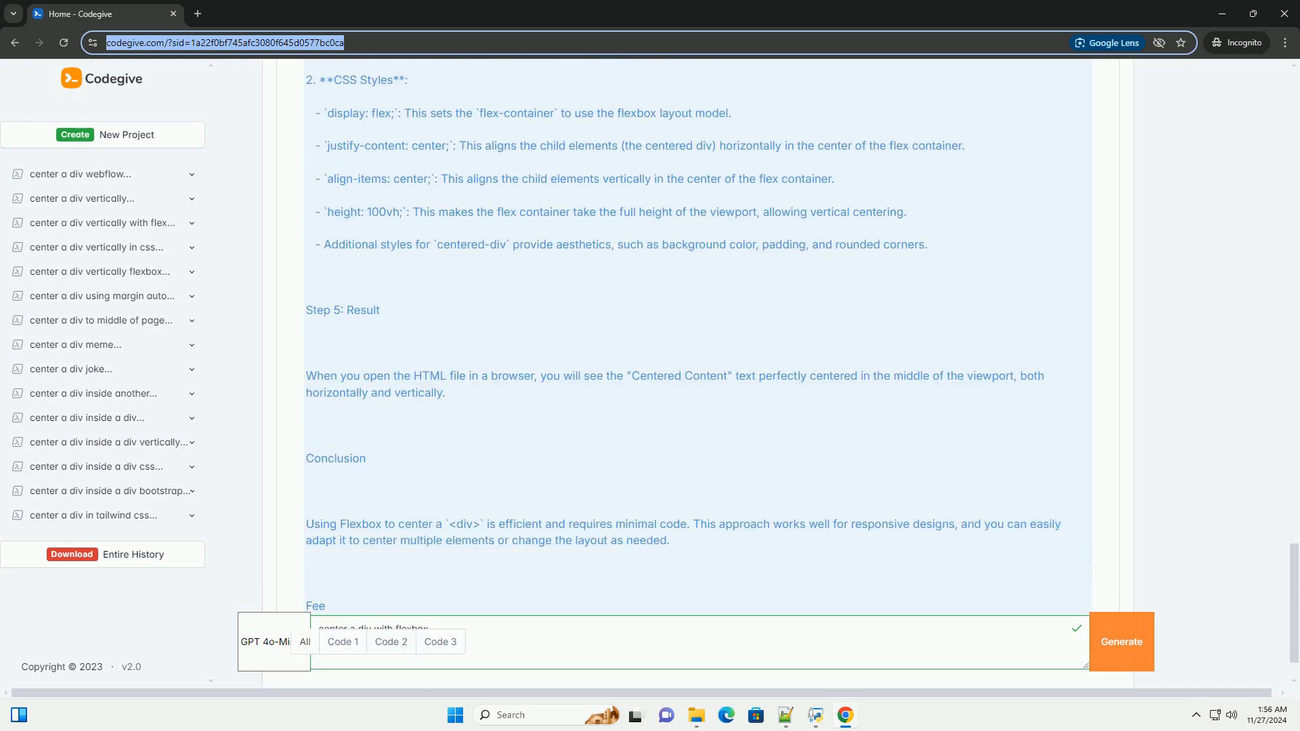
scroll(down, 3)
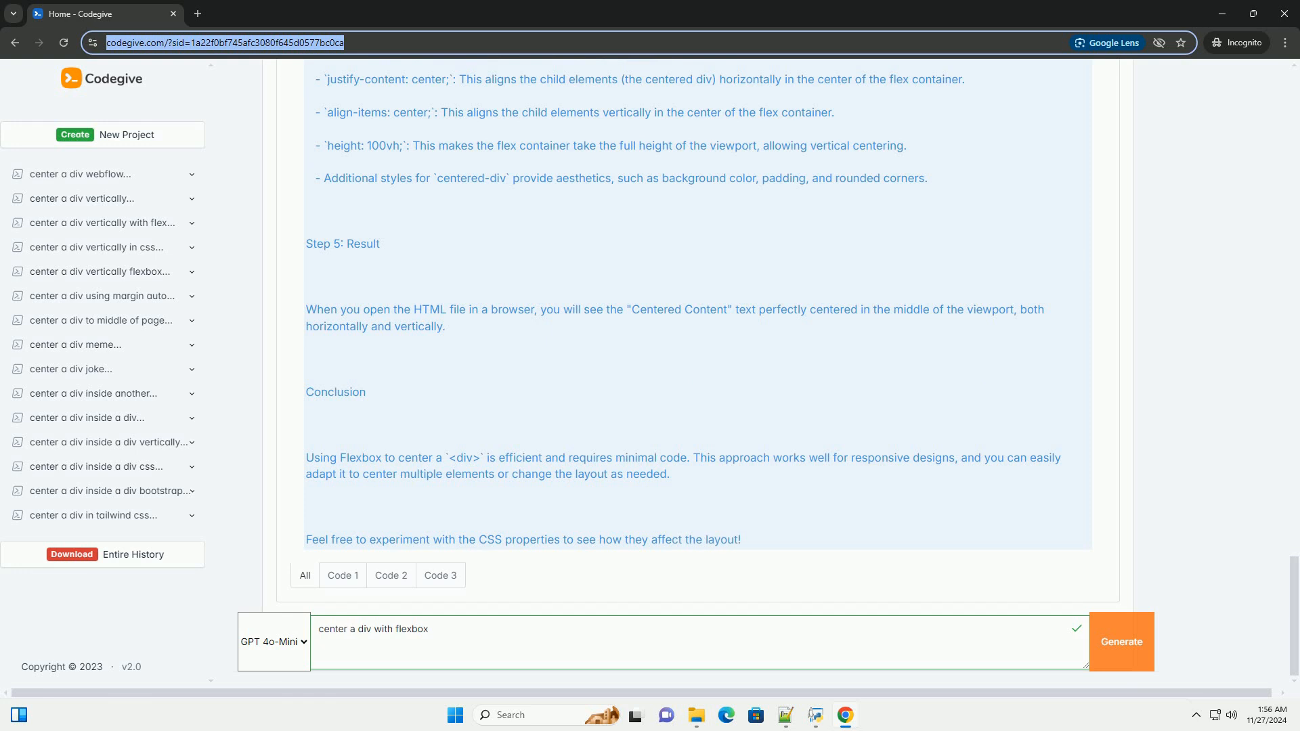